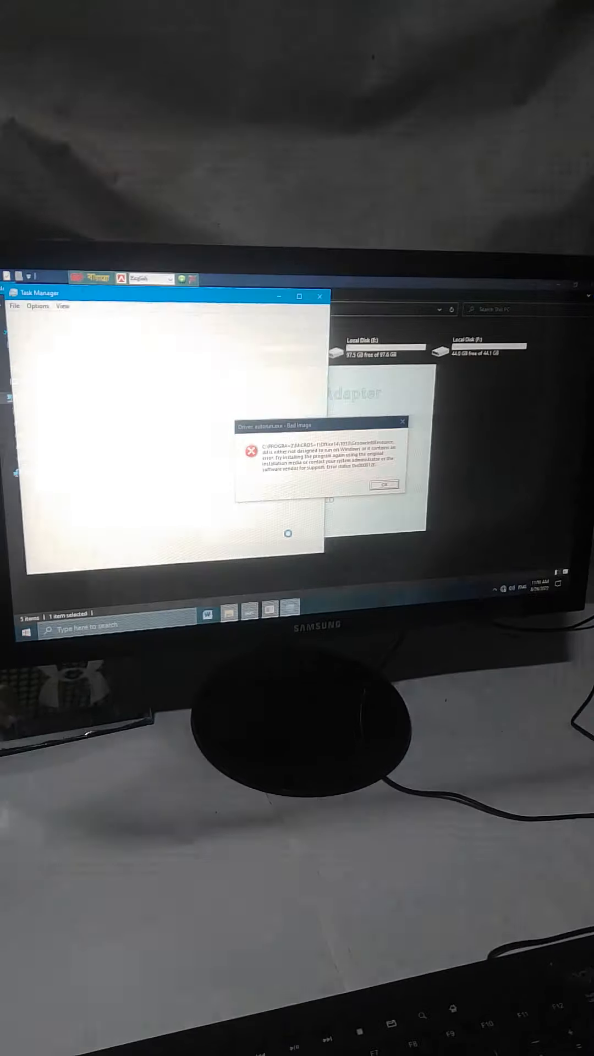
# Dismiss the Bad Image error and launch the USB WiFi Adapter disc menu from This PC.
pyautogui.click(88, 572)
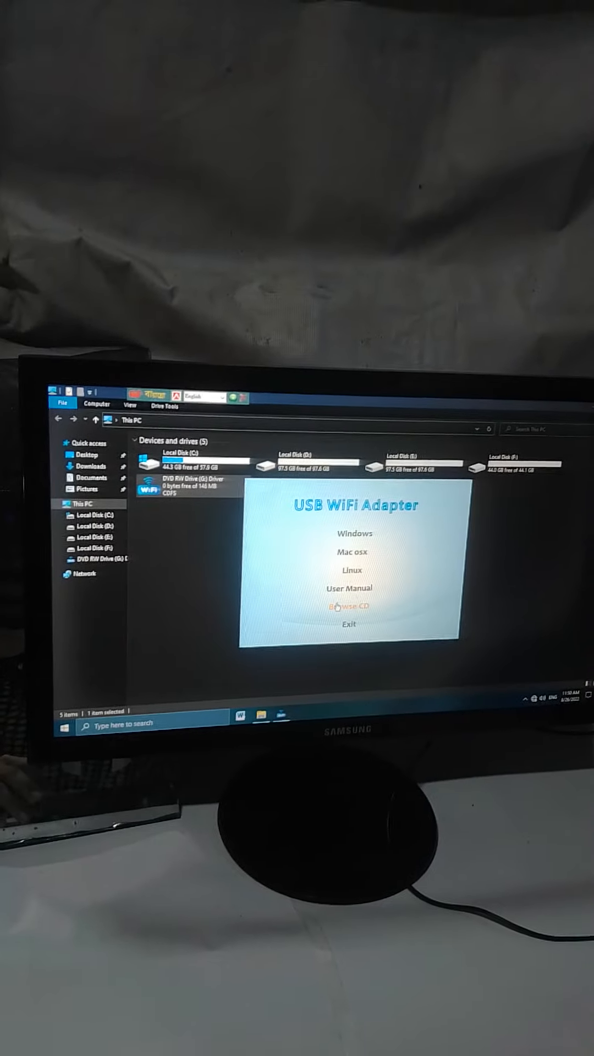
pyautogui.click(350, 607)
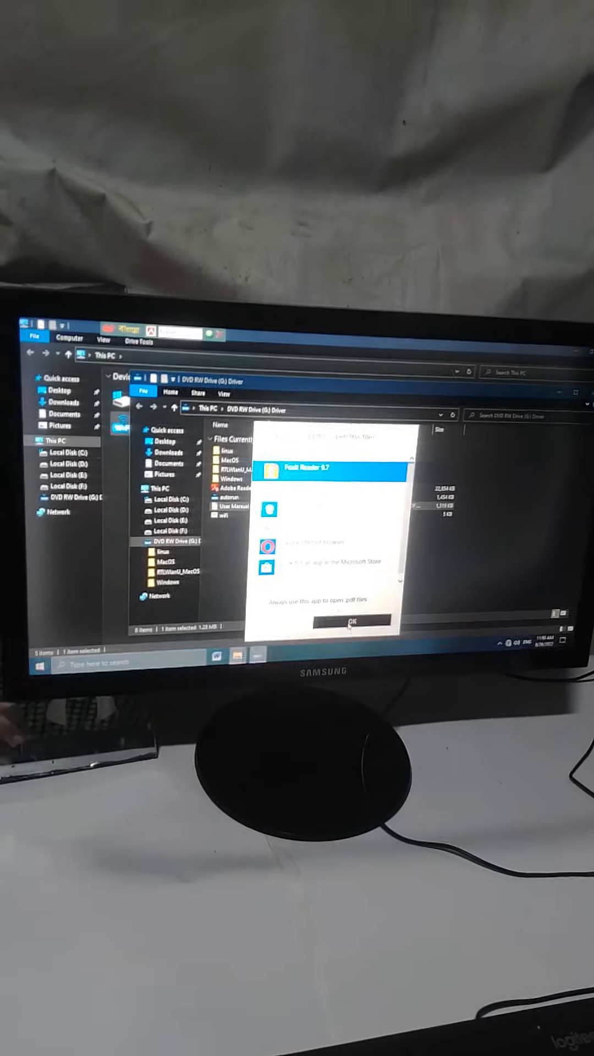
# Open the disc's User Manual PDF with Foxit Reader 9.7 from the Open With chooser.
pyautogui.click(349, 621)
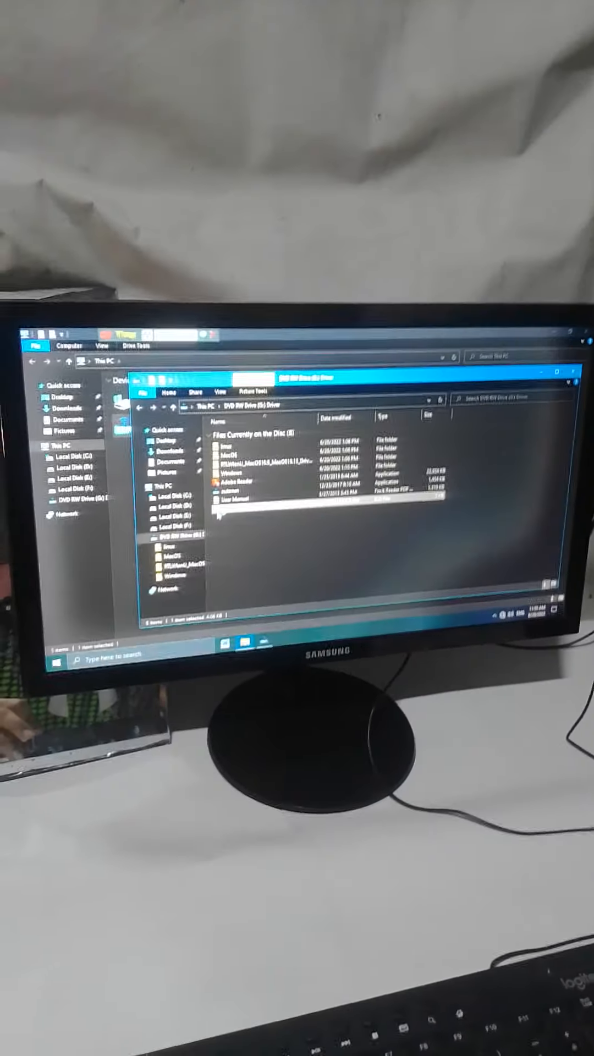